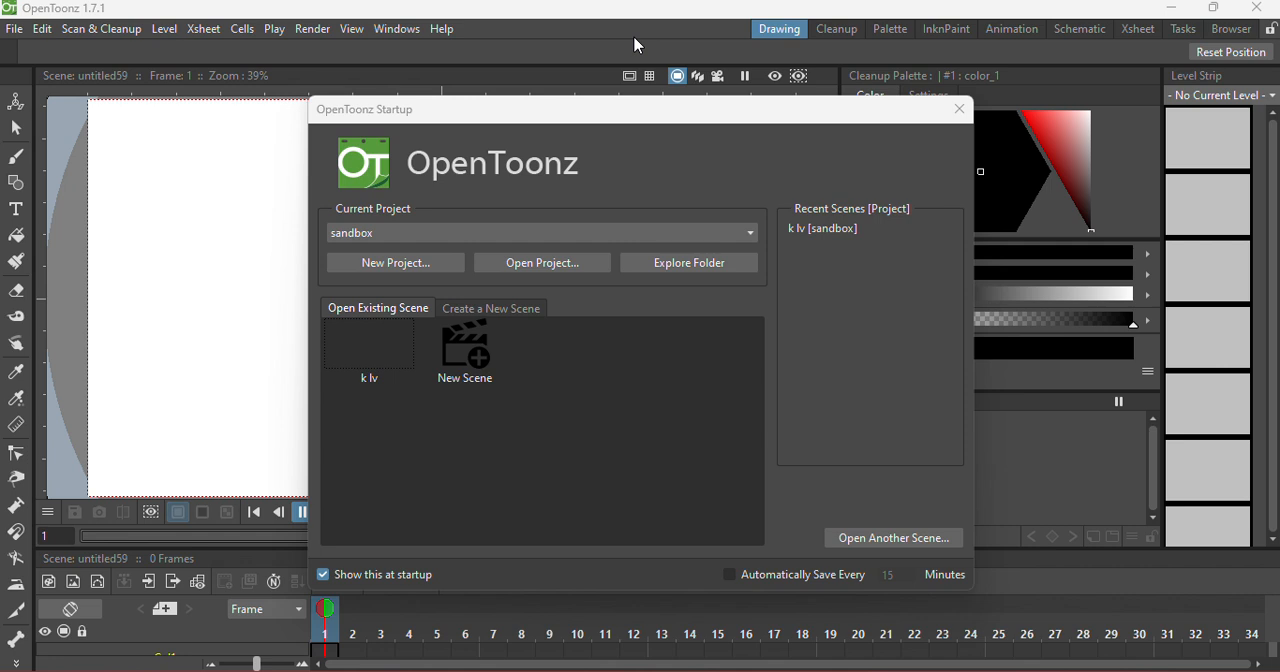
mouse_move(677, 57)
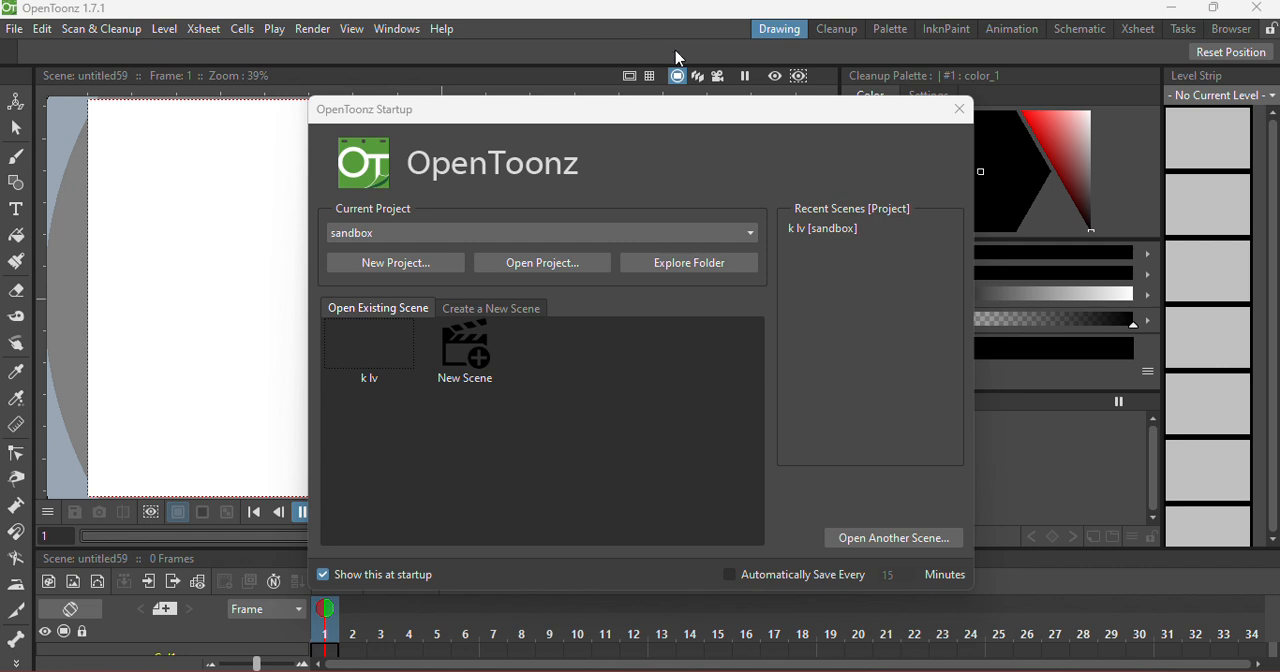
- Show the Create a New Scene form with the default 1920x1080, 24 fps camera settings
click(491, 308)
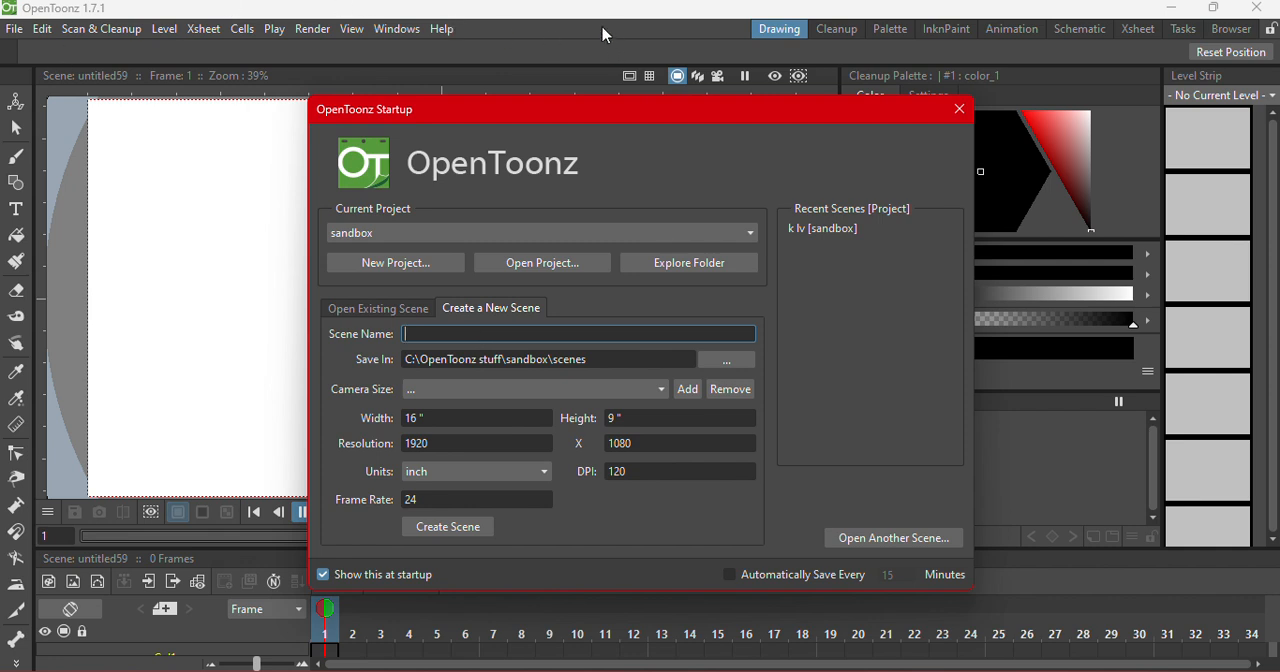
mouse_move(603, 35)
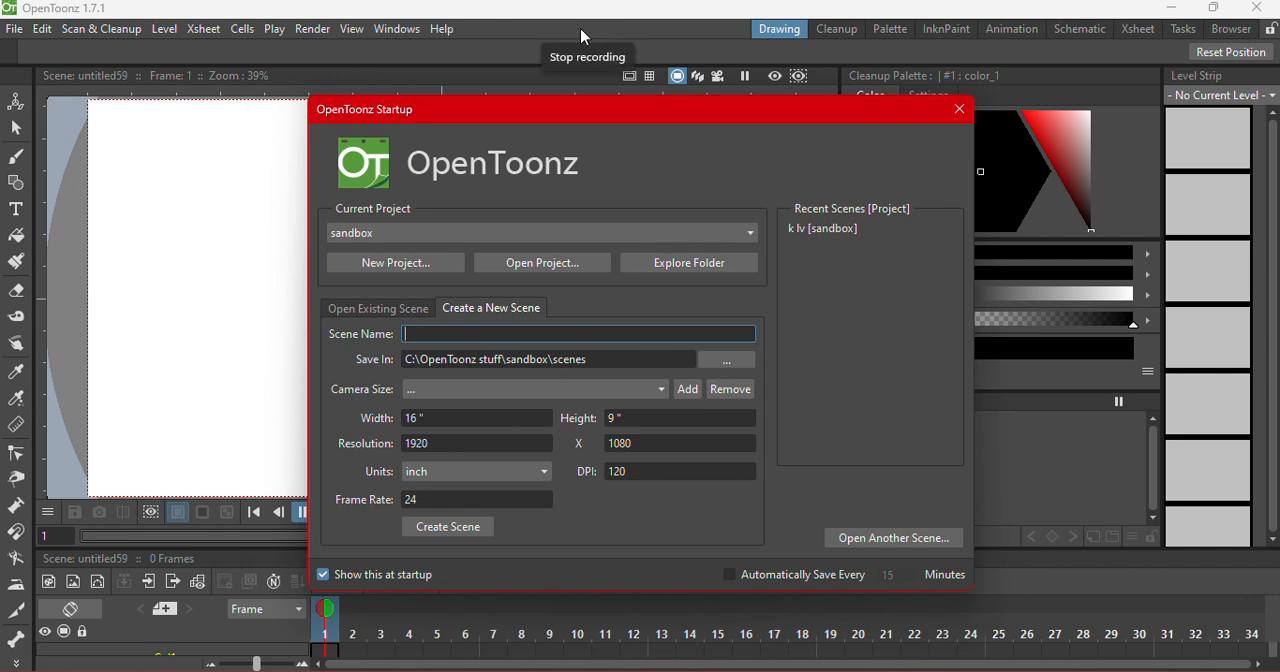